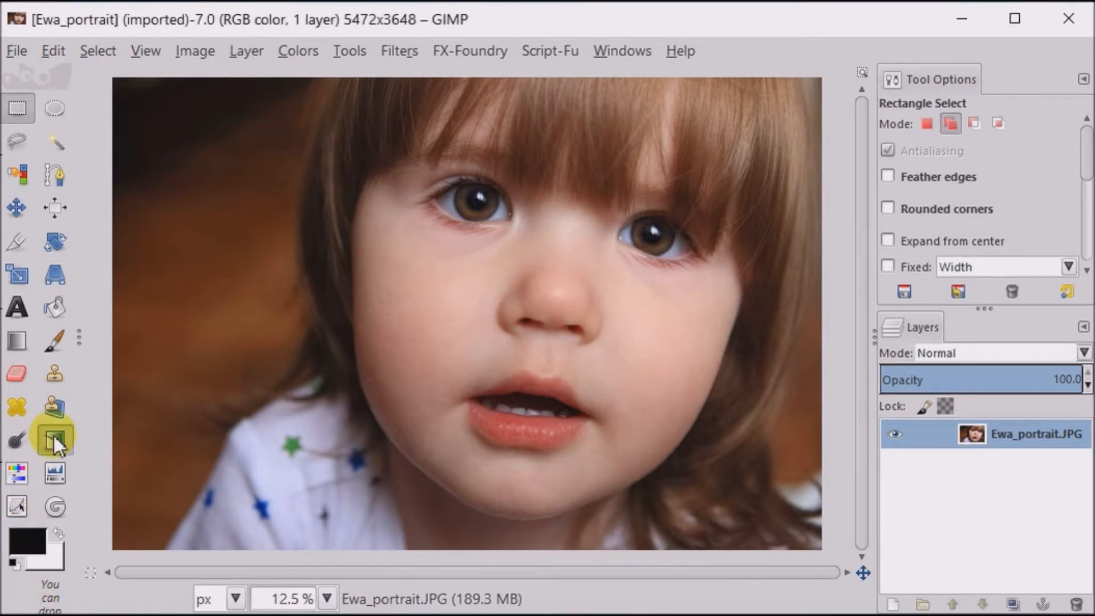
# Desaturate the child portrait to black and white using the Lightness mode
pyautogui.click(53, 438)
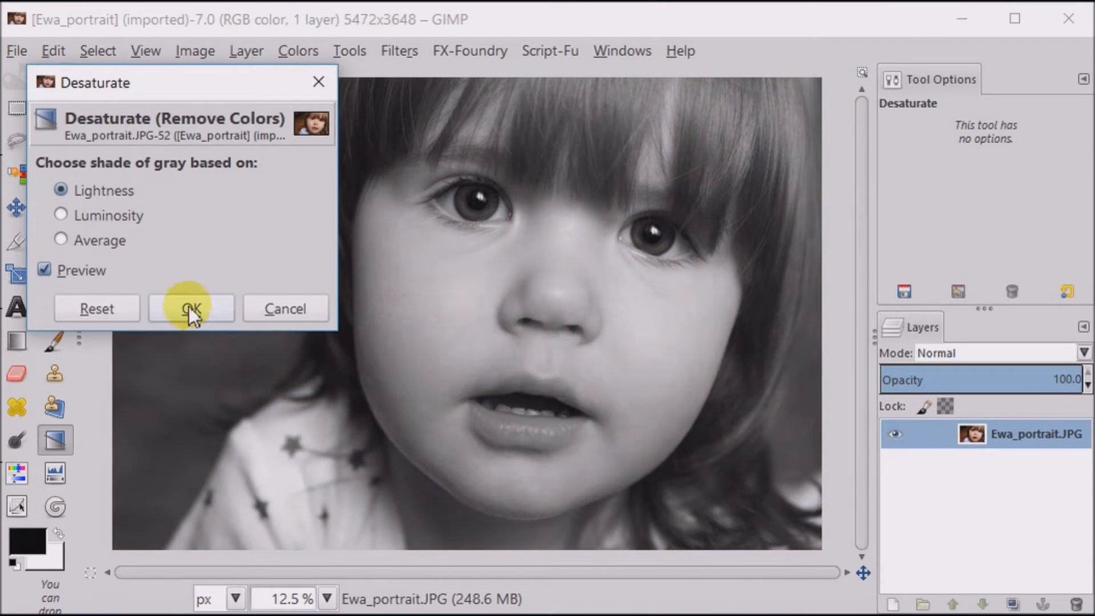
pyautogui.click(191, 308)
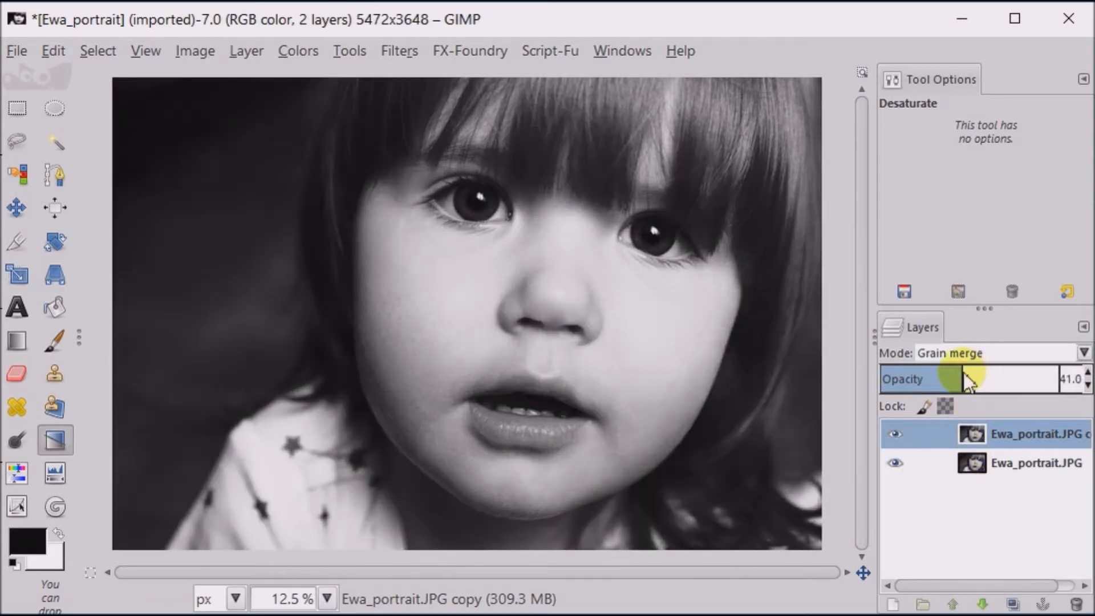
# Drag the Grain merge copy's opacity down to about 37.4
pyautogui.moveTo(967, 379); pyautogui.dragTo(946, 384)
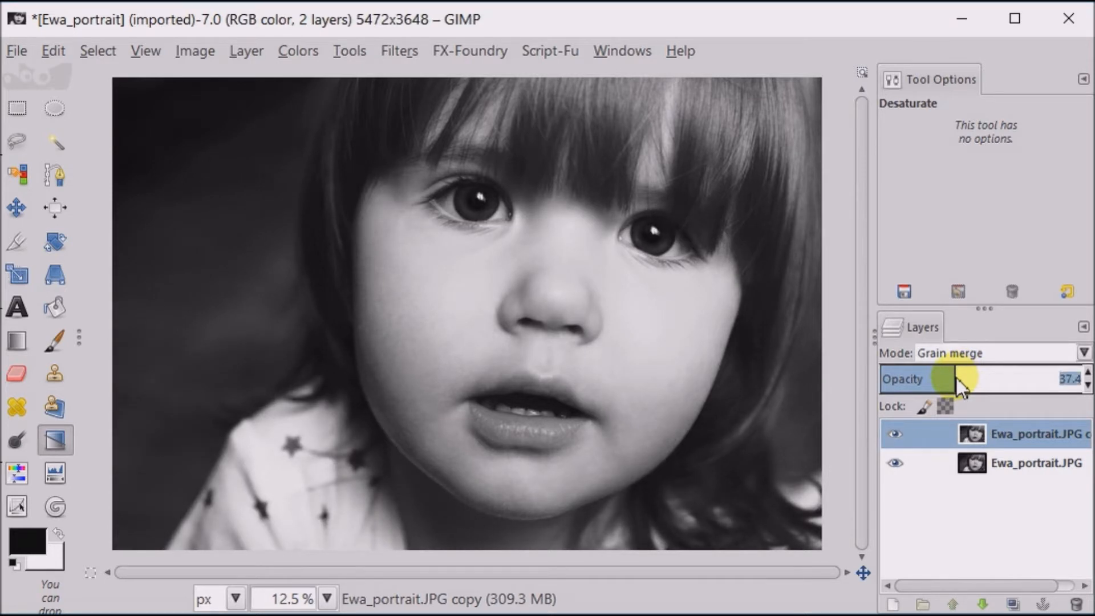
pyautogui.moveTo(964, 379); pyautogui.dragTo(957, 379)
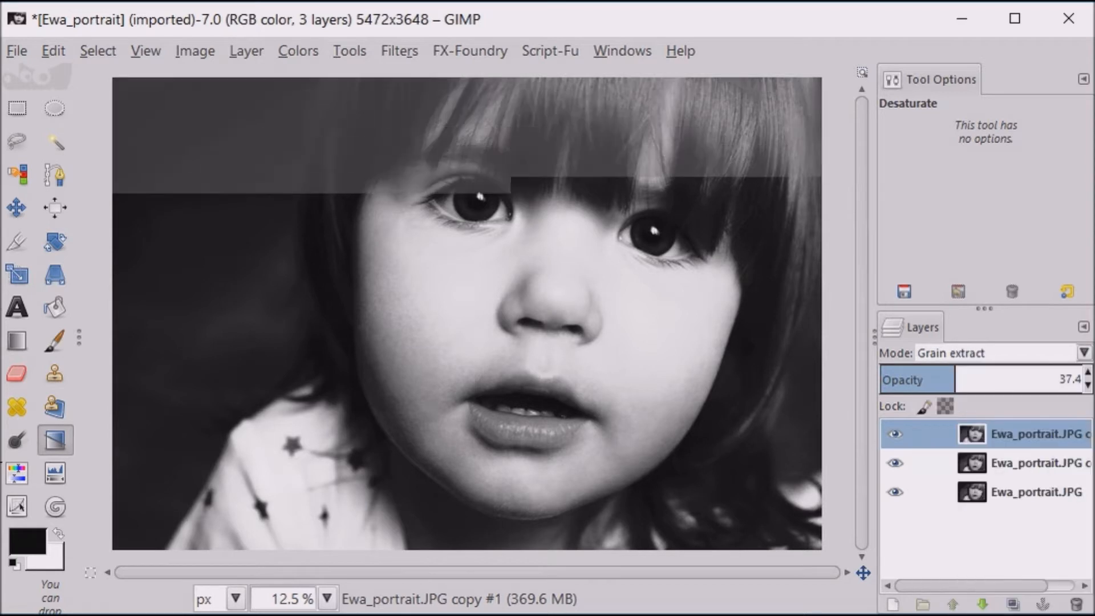
# Lower the Grain extract copy's opacity to about 34.0
pyautogui.click(957, 382)
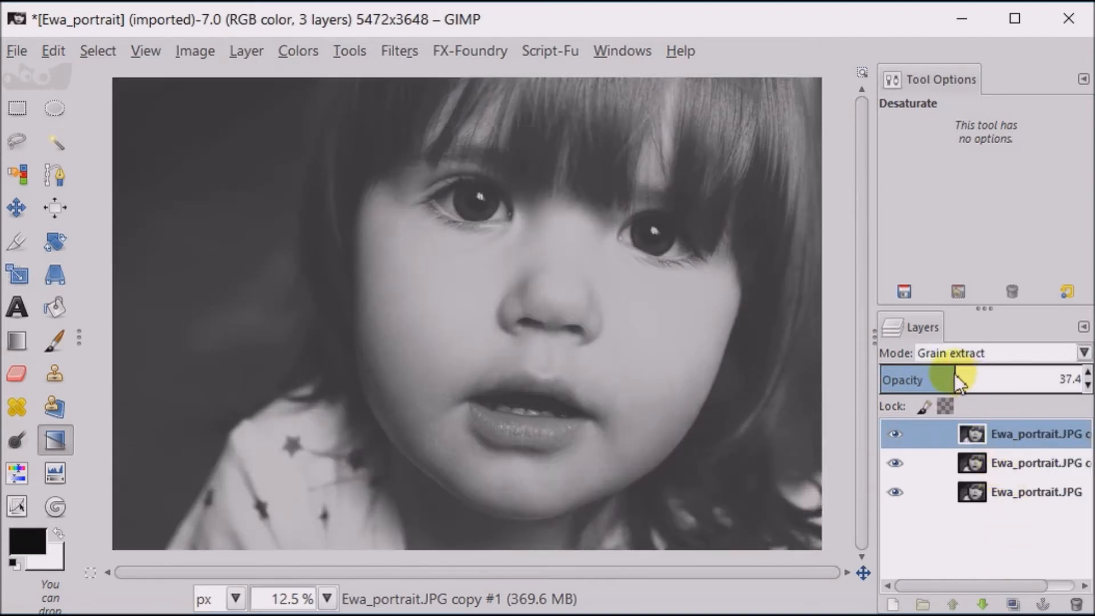
pyautogui.moveTo(957, 379); pyautogui.dragTo(946, 379)
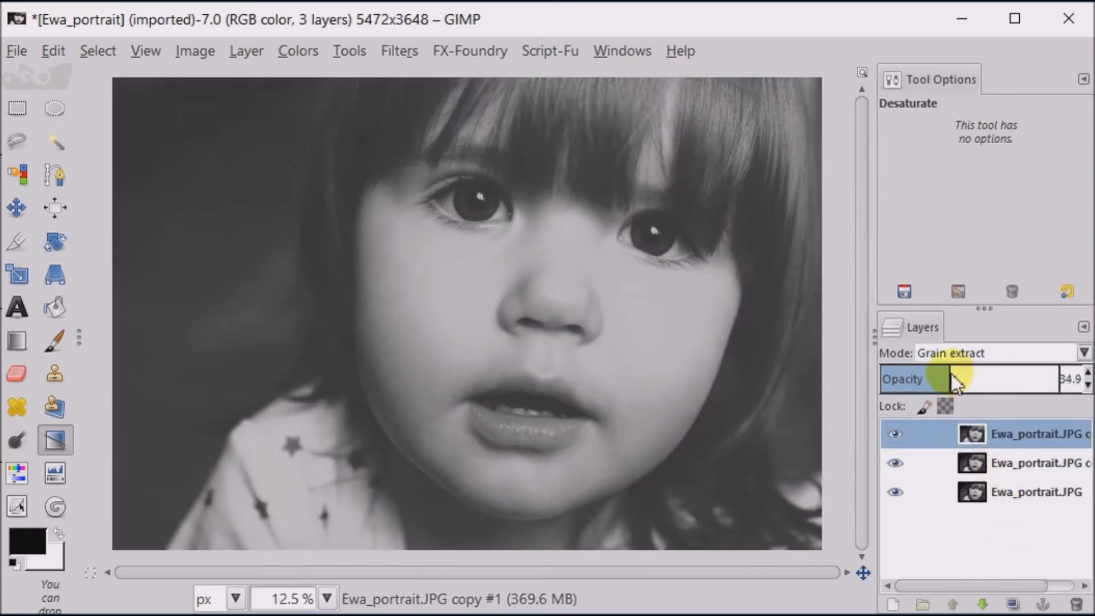
pyautogui.moveTo(946, 379); pyautogui.dragTo(949, 379)
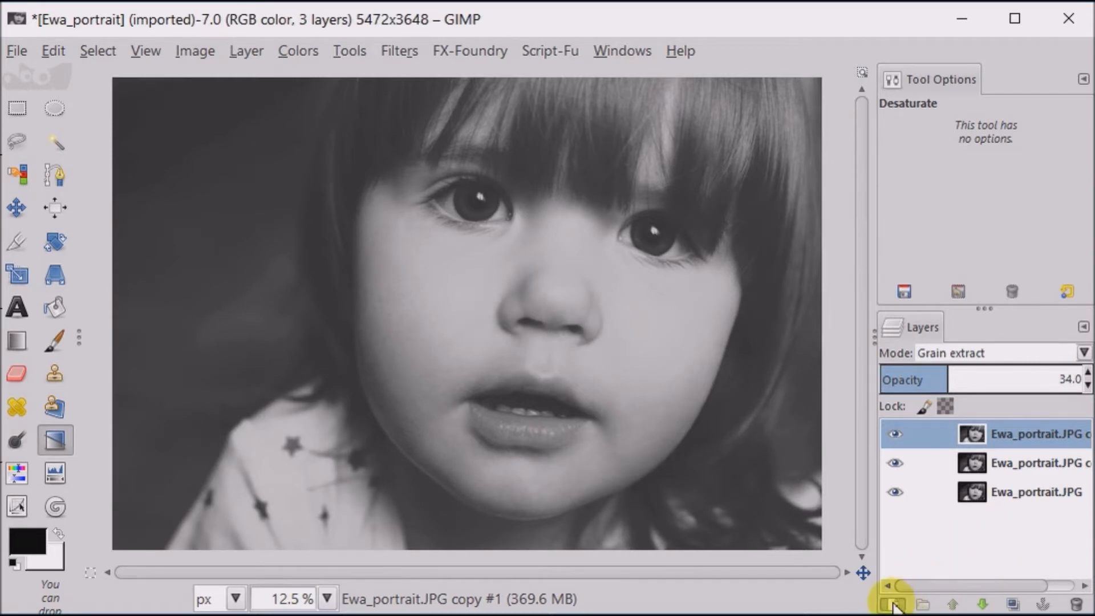
# Add a transparent new layer and bucket-fill it with mid grey 808080
pyautogui.click(891, 601)
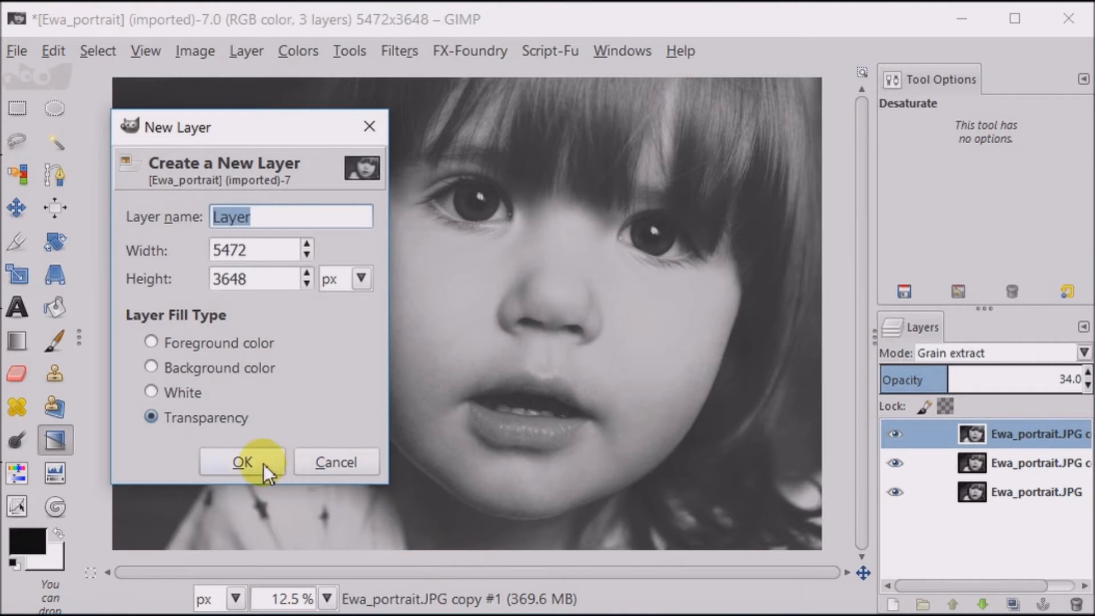
pyautogui.click(242, 462)
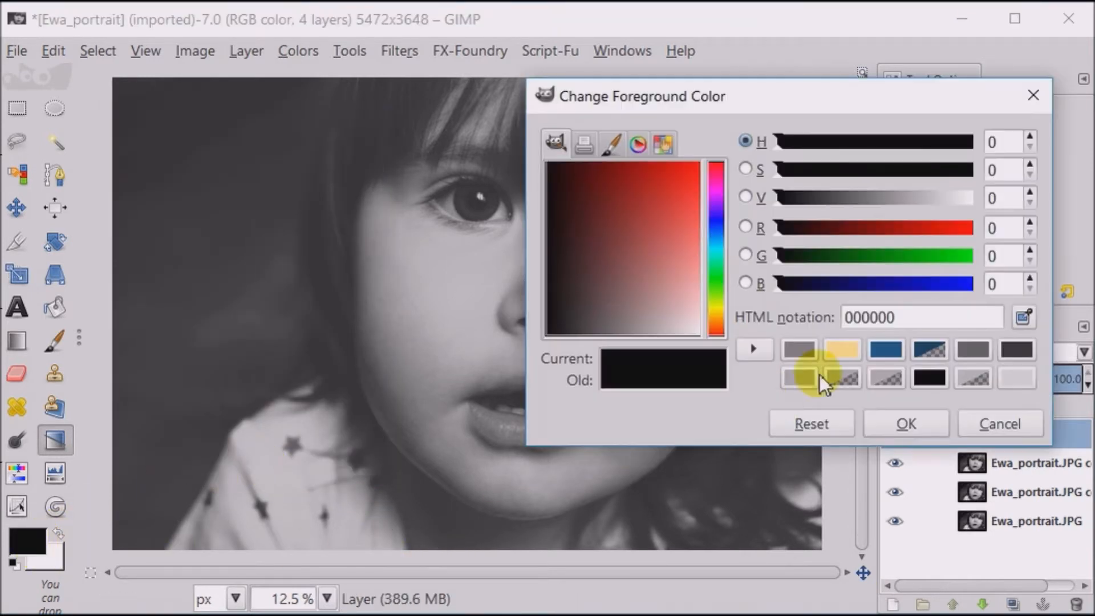
pyautogui.click(799, 349)
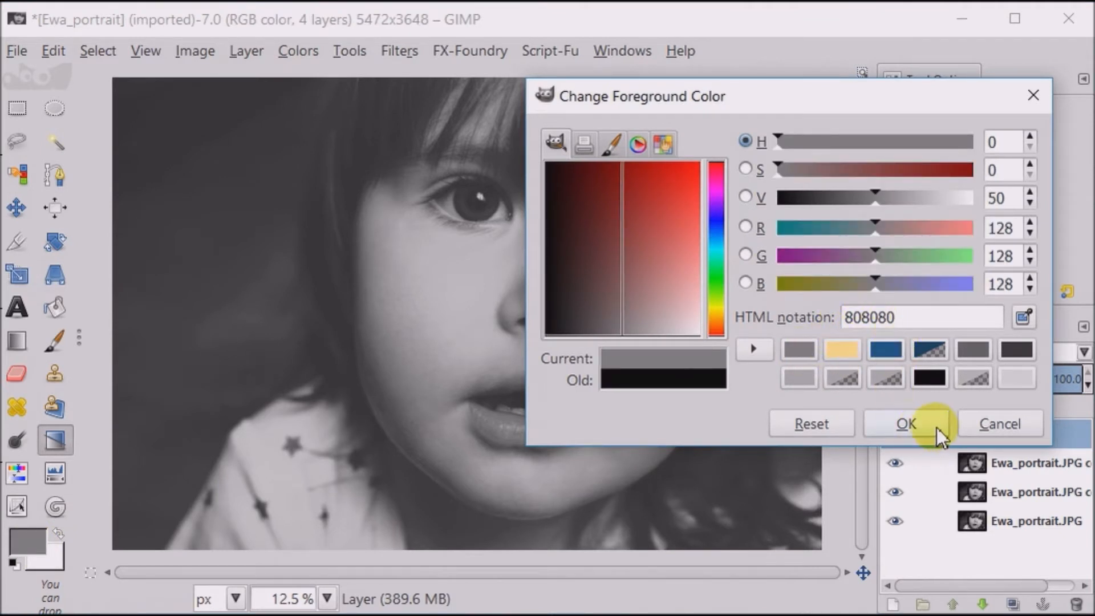
pyautogui.click(907, 422)
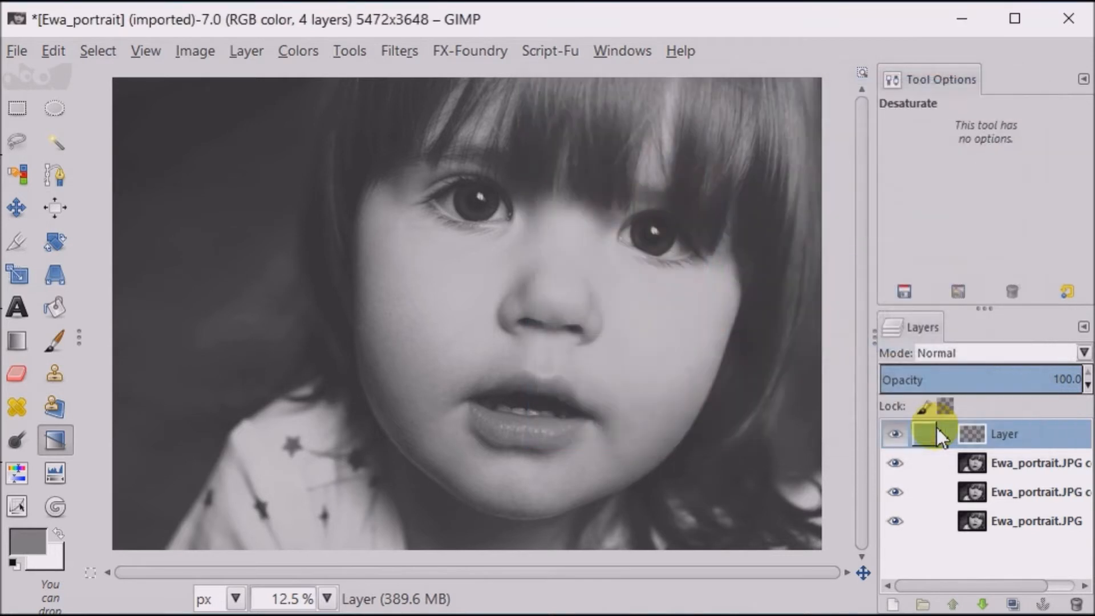
pyautogui.click(55, 306)
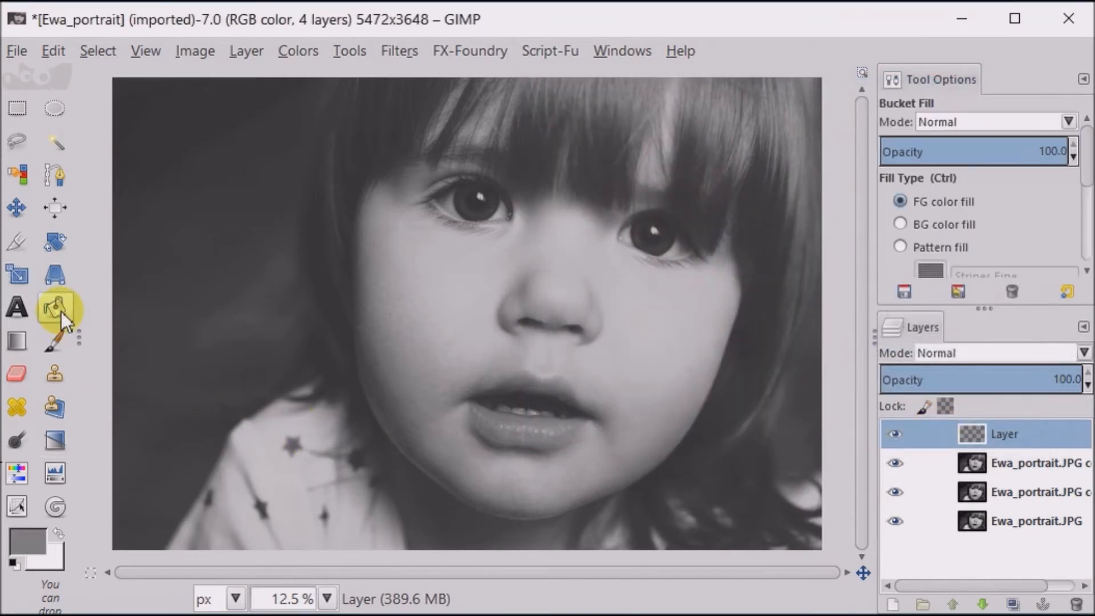
pyautogui.click(560, 349)
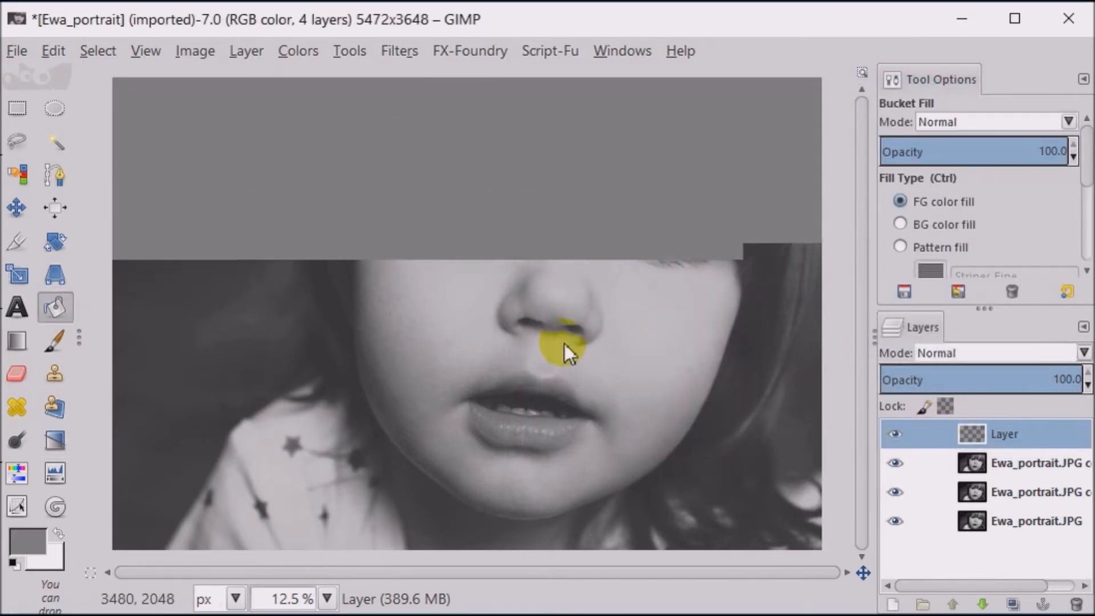
pyautogui.click(561, 352)
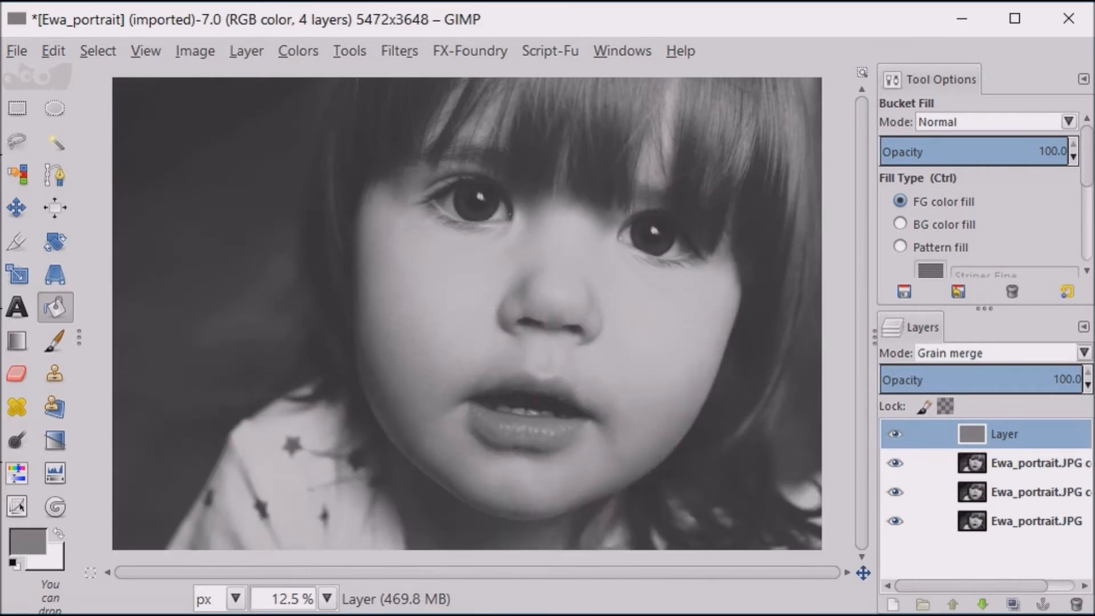
pyautogui.moveTo(400, 51)
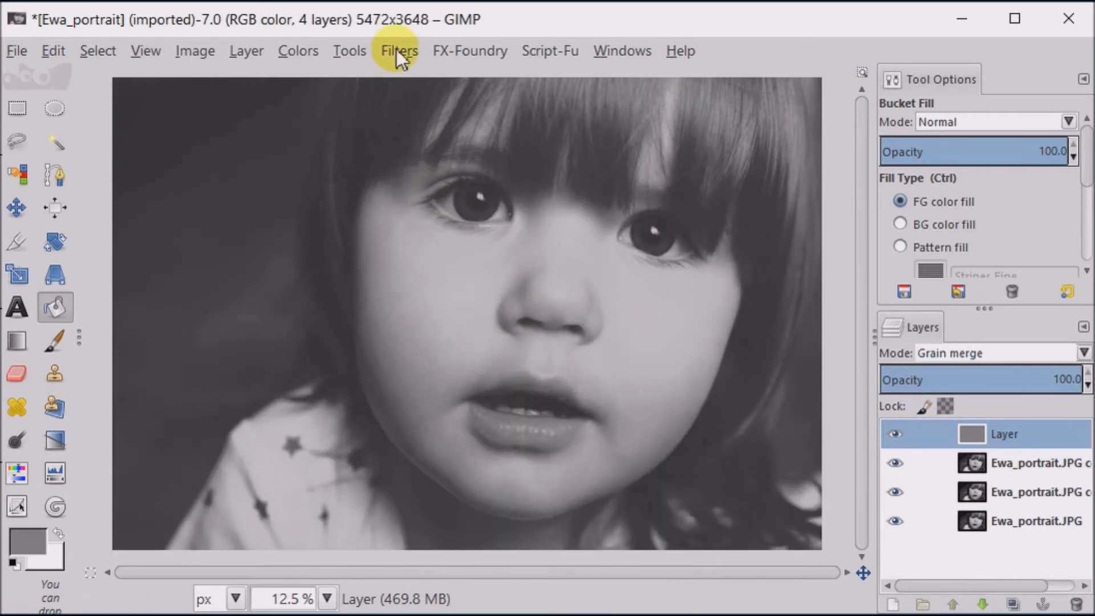
# Apply RGB Noise at 0.10 per channel to the grey layer
pyautogui.click(399, 51)
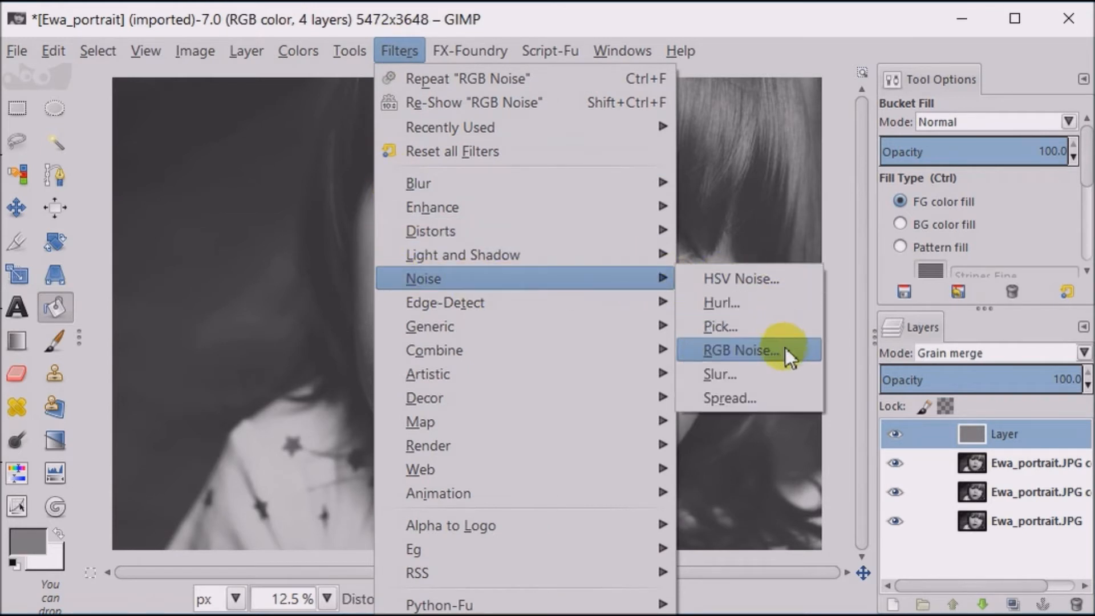
pyautogui.click(739, 350)
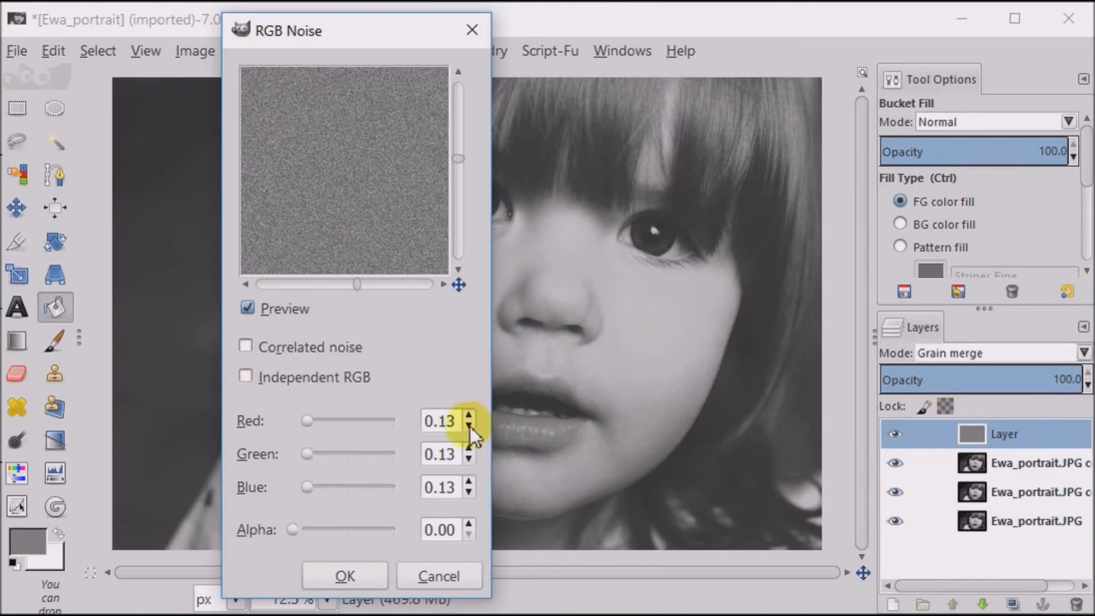
pyautogui.click(468, 432)
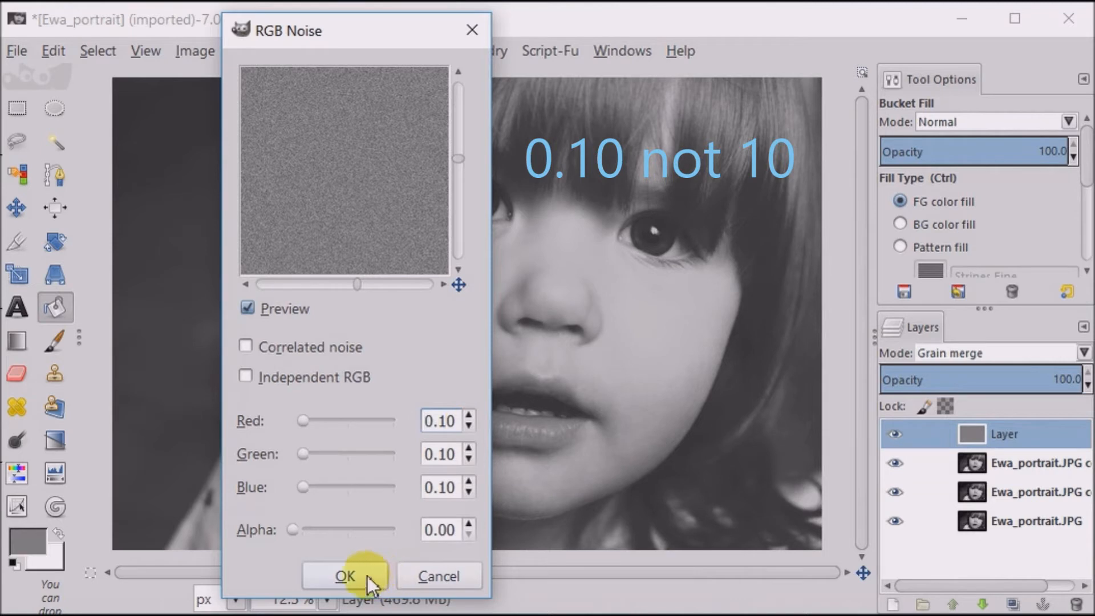
pyautogui.click(348, 575)
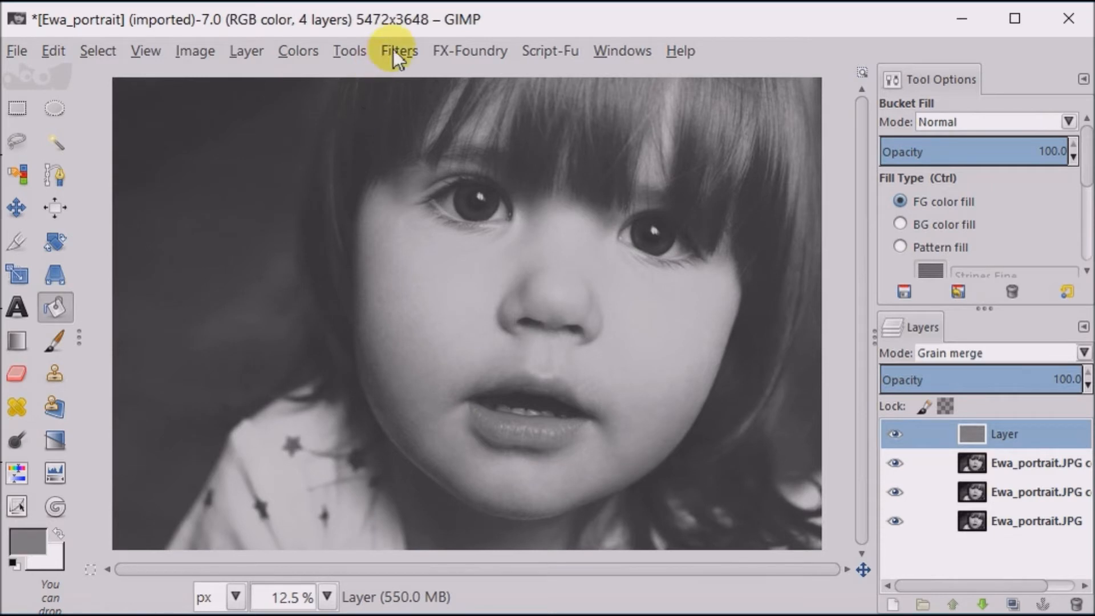
# Soften the grain with a 0.5 pixel Gaussian Blur
pyautogui.click(398, 67)
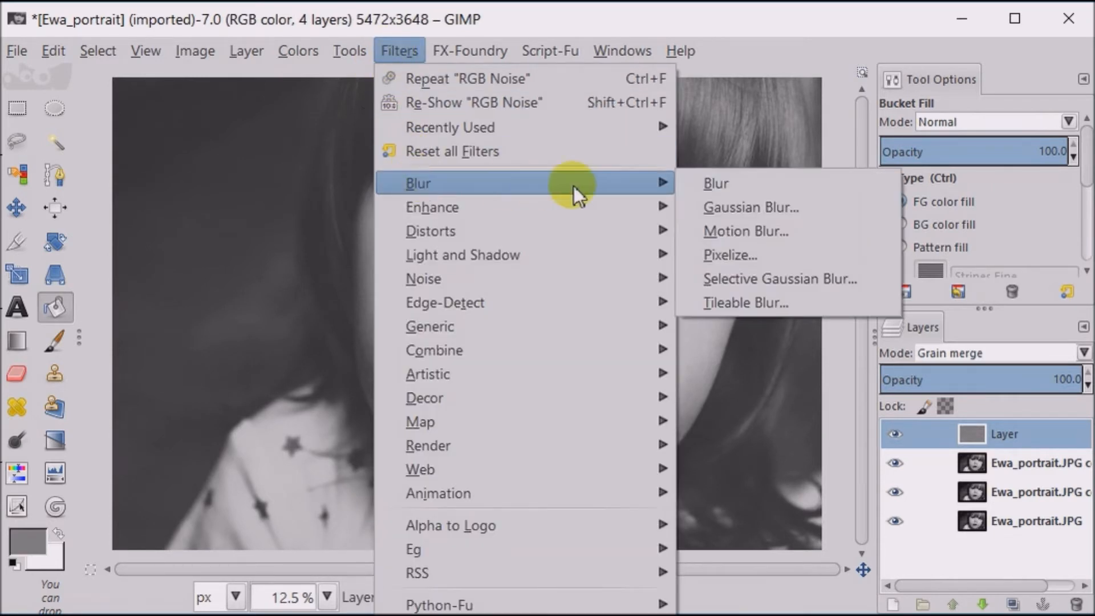
pyautogui.click(750, 208)
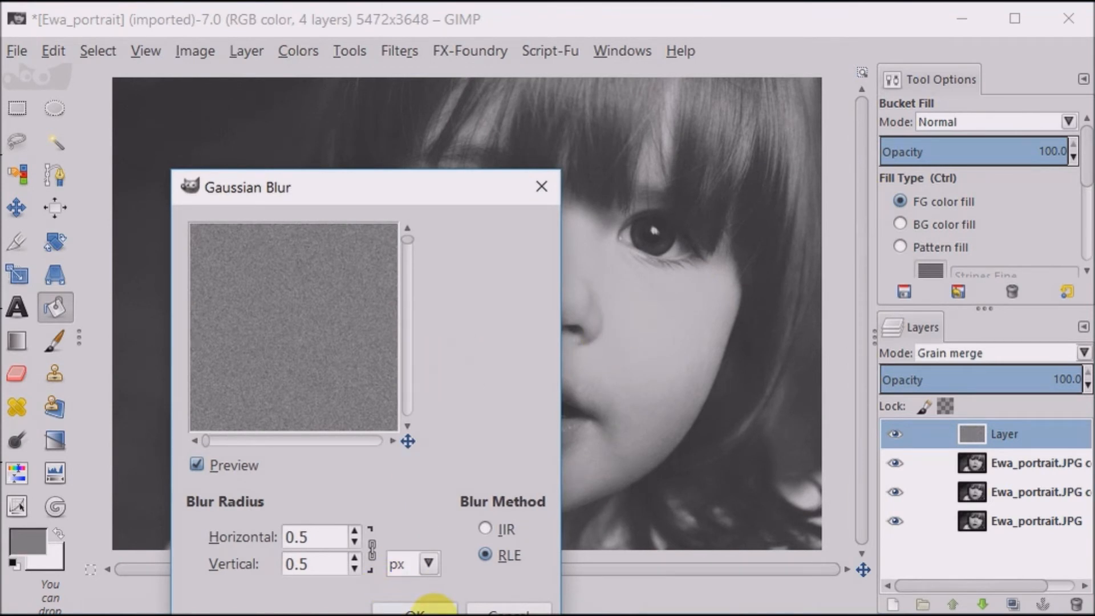
pyautogui.click(414, 607)
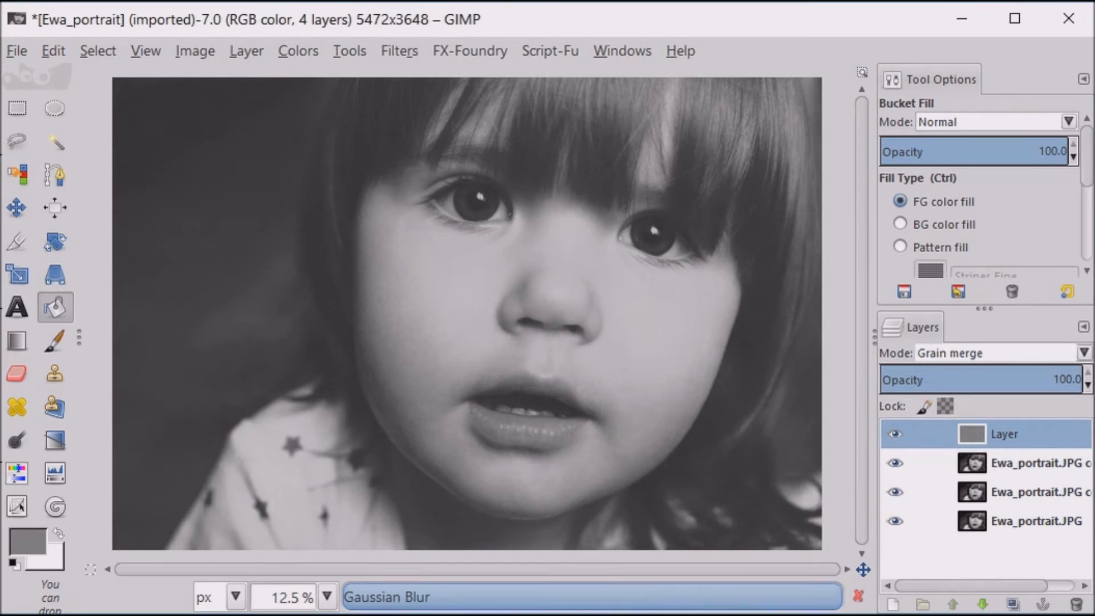
pyautogui.click(415, 200)
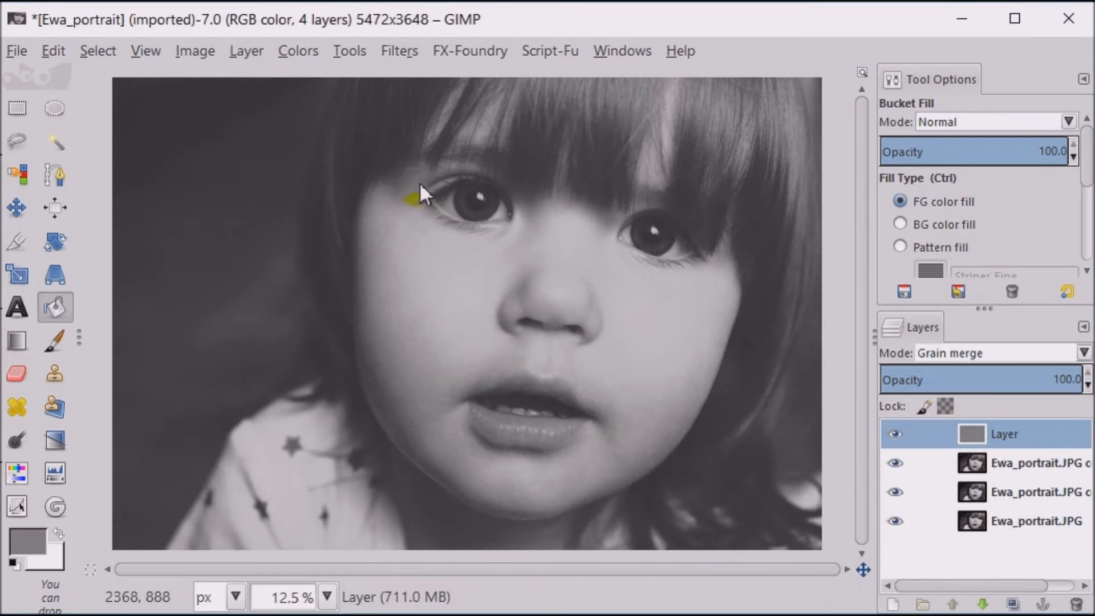
# Apply RGB Noise with Red, Green and Blue at 0.13 to the grey layer
pyautogui.click(400, 52)
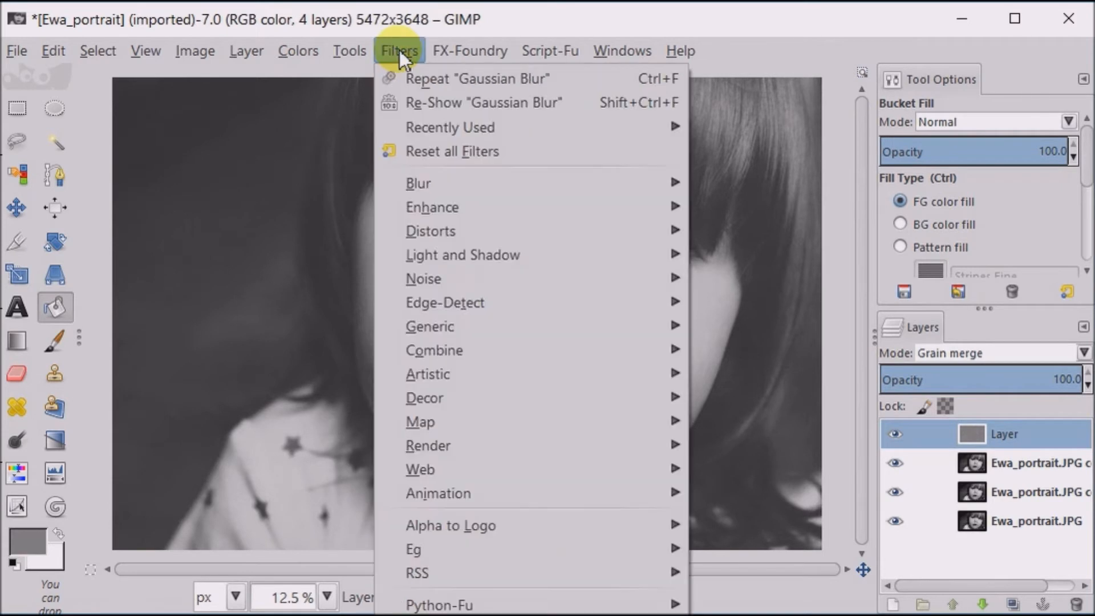
pyautogui.moveTo(480, 303)
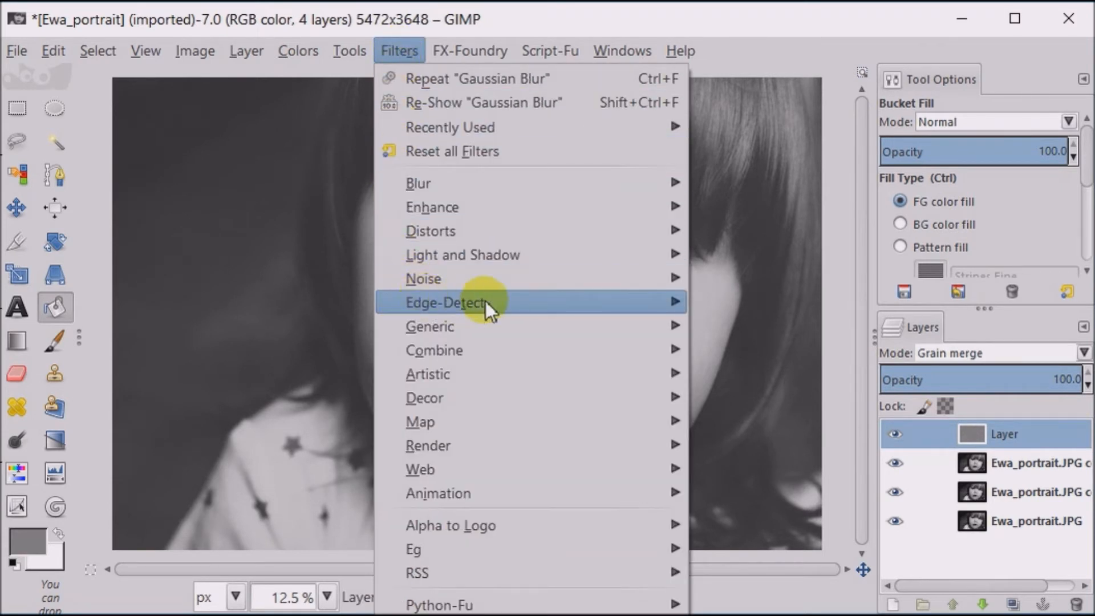
pyautogui.moveTo(424, 279)
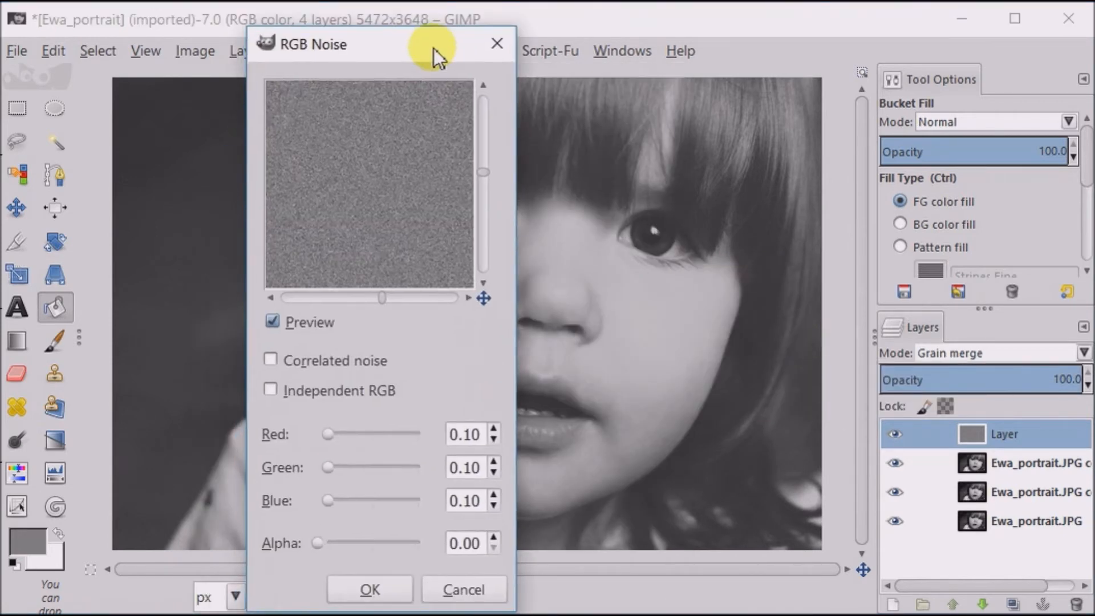
pyautogui.click(494, 429)
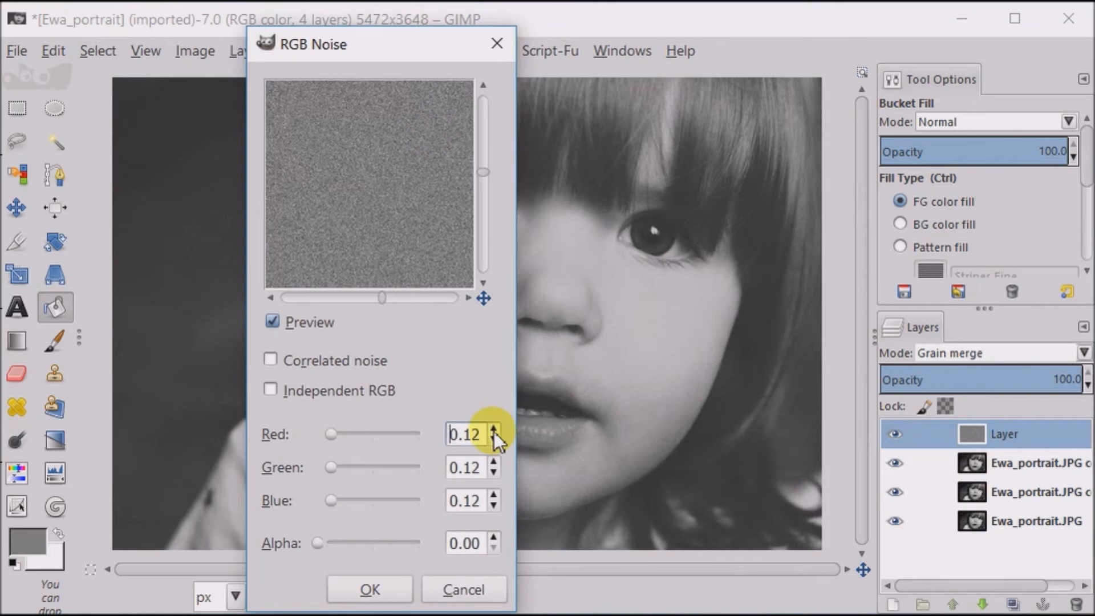
pyautogui.click(494, 429)
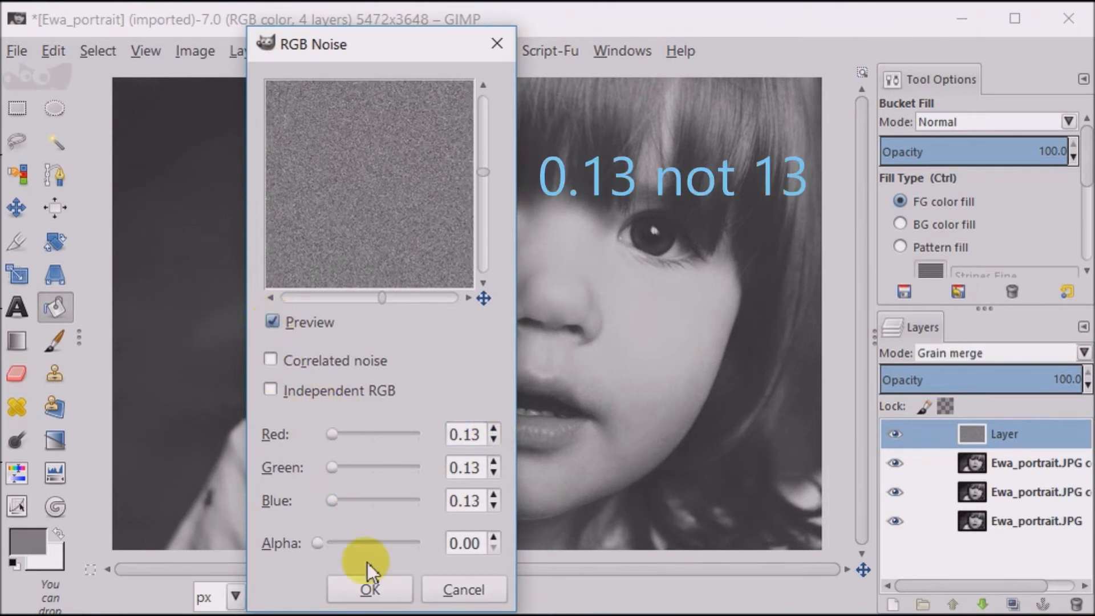
pyautogui.click(369, 589)
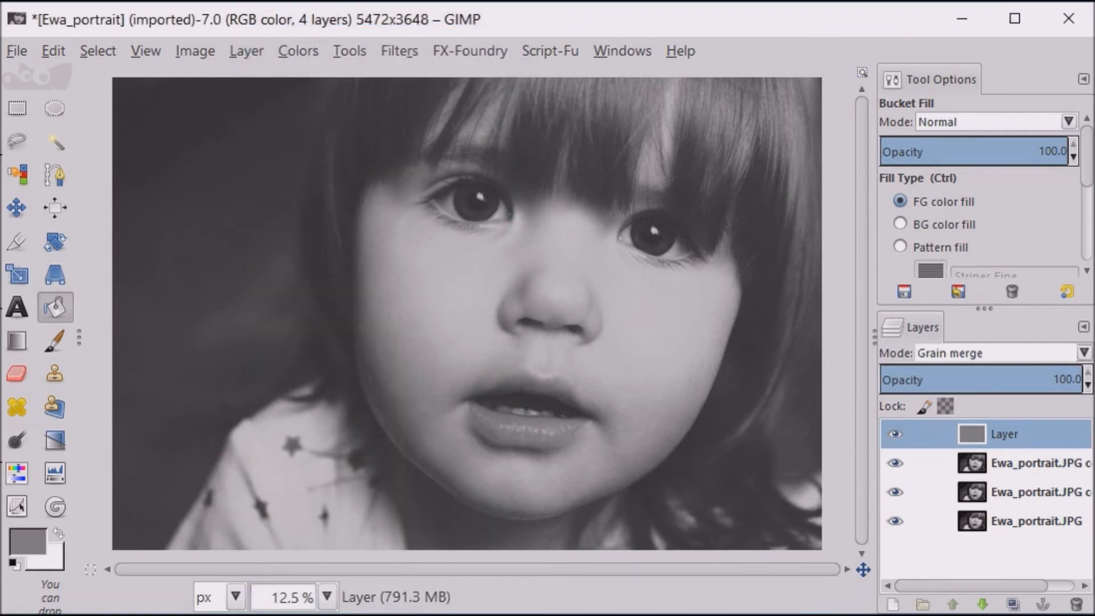
# Soften the stronger grain with a 0.5 px Gaussian Blur
pyautogui.click(399, 66)
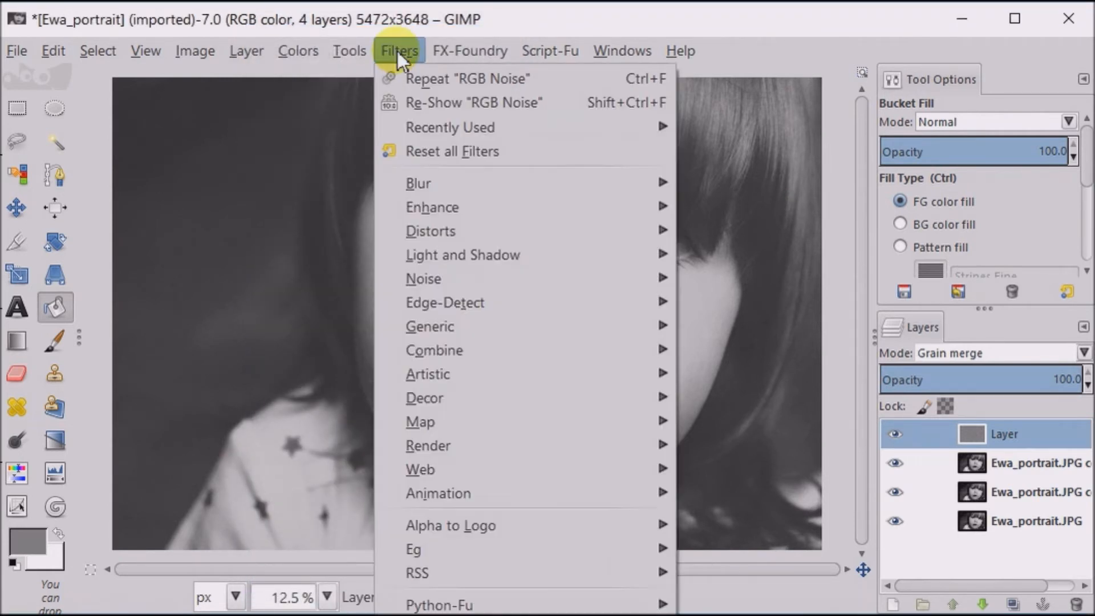
pyautogui.moveTo(417, 183)
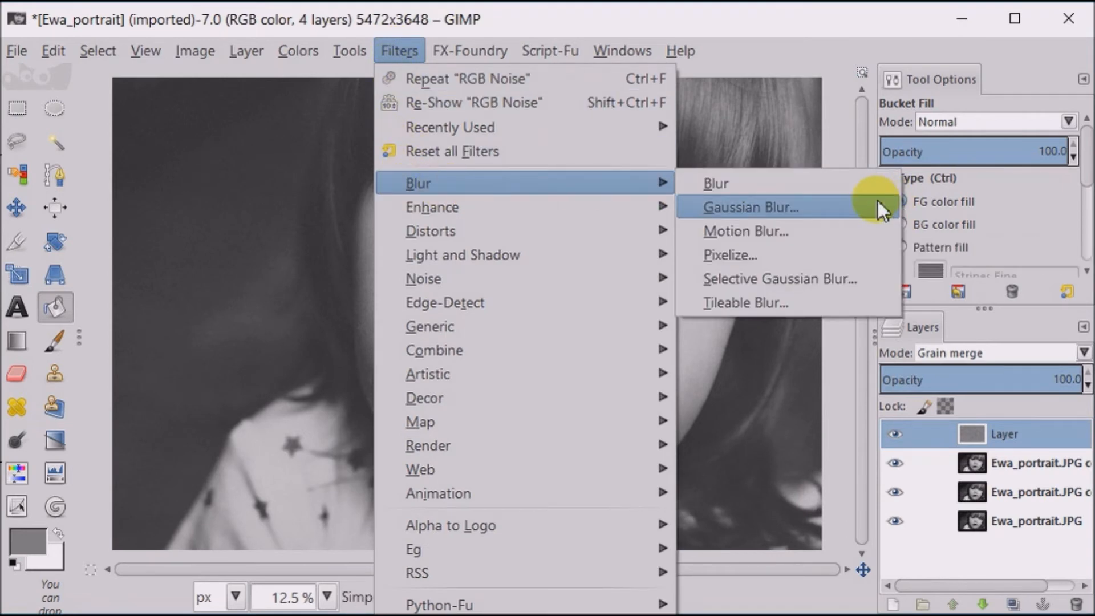
pyautogui.click(751, 207)
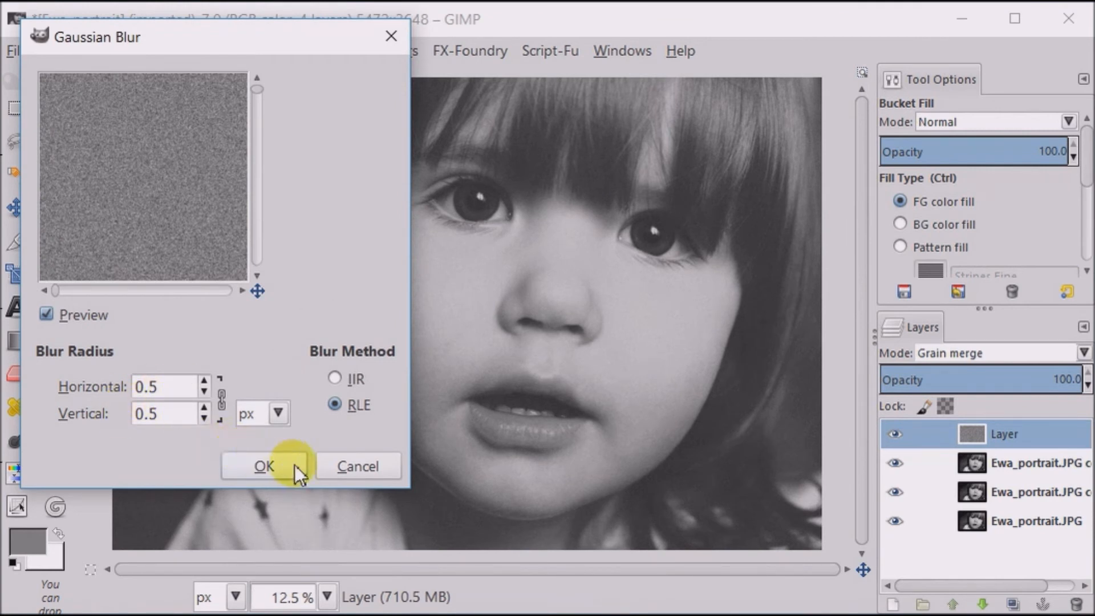
pyautogui.click(263, 465)
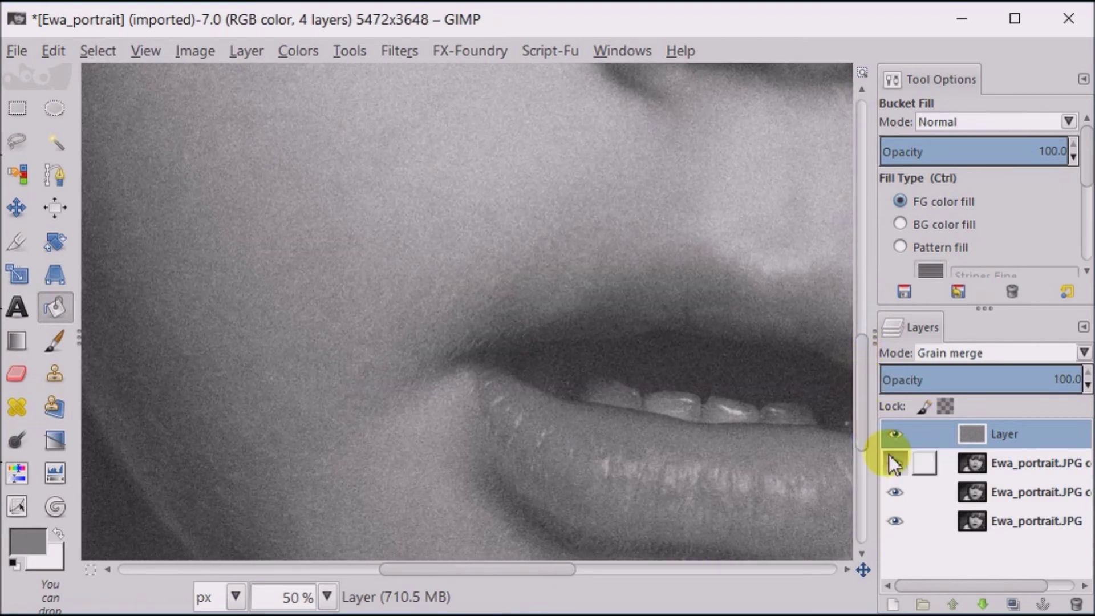
# Toggle layer visibility to compare the portrait with and without the grain layer
pyautogui.click(895, 434)
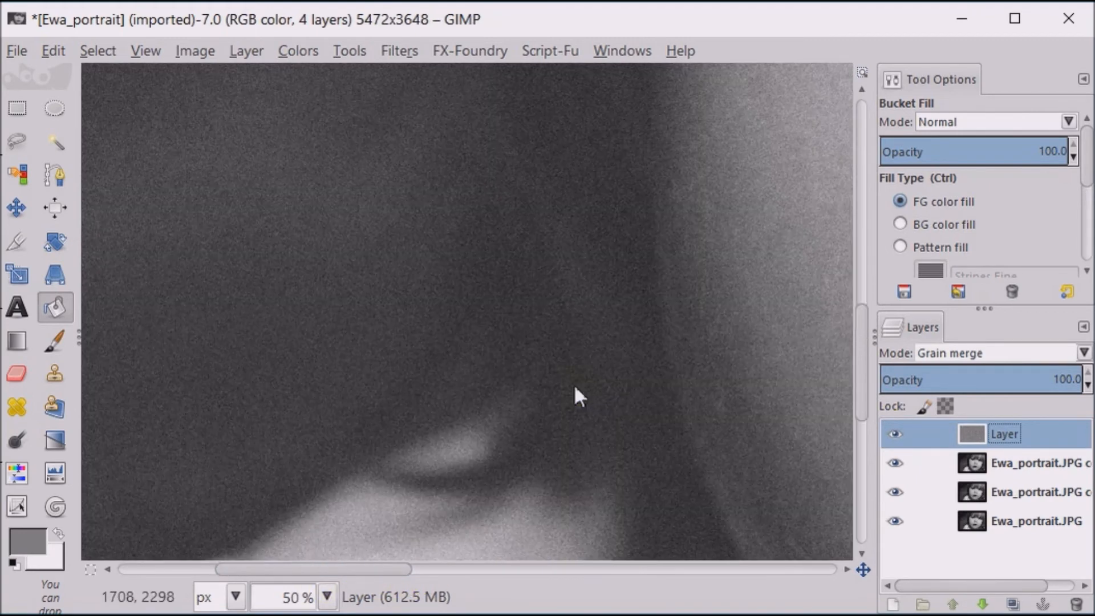
pyautogui.click(894, 433)
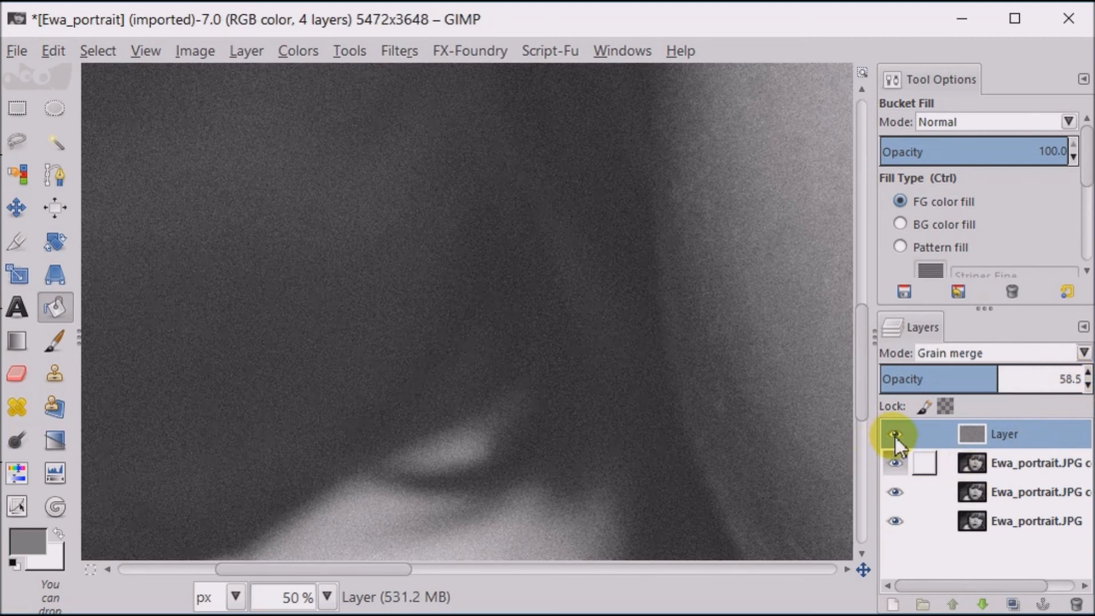
pyautogui.click(893, 434)
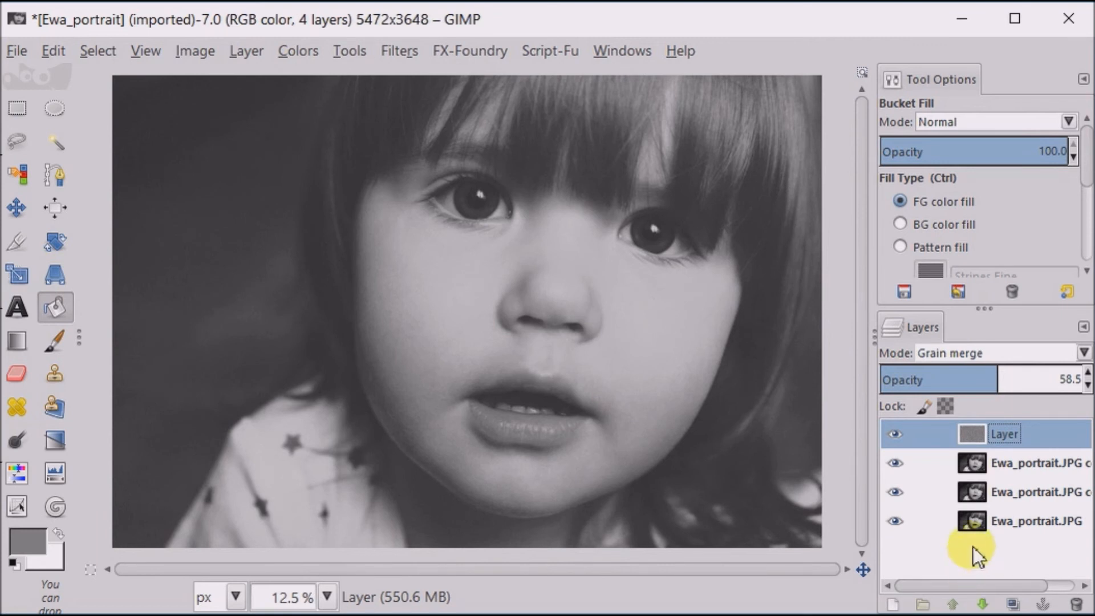
# Select the original bottom layer and merge all visible layers into one
pyautogui.click(969, 521)
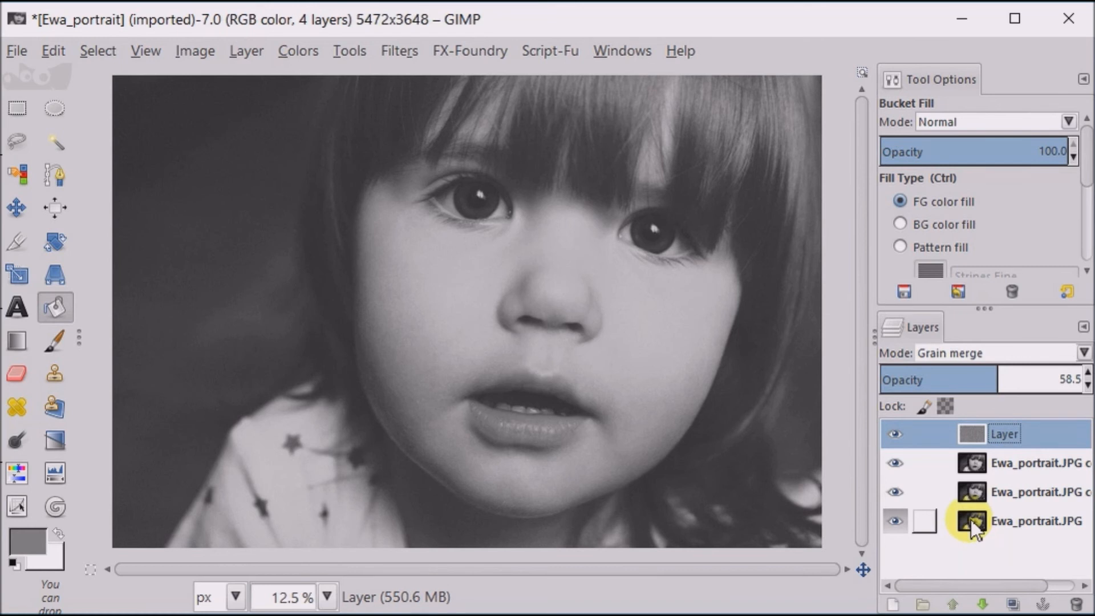
pyautogui.click(1033, 521)
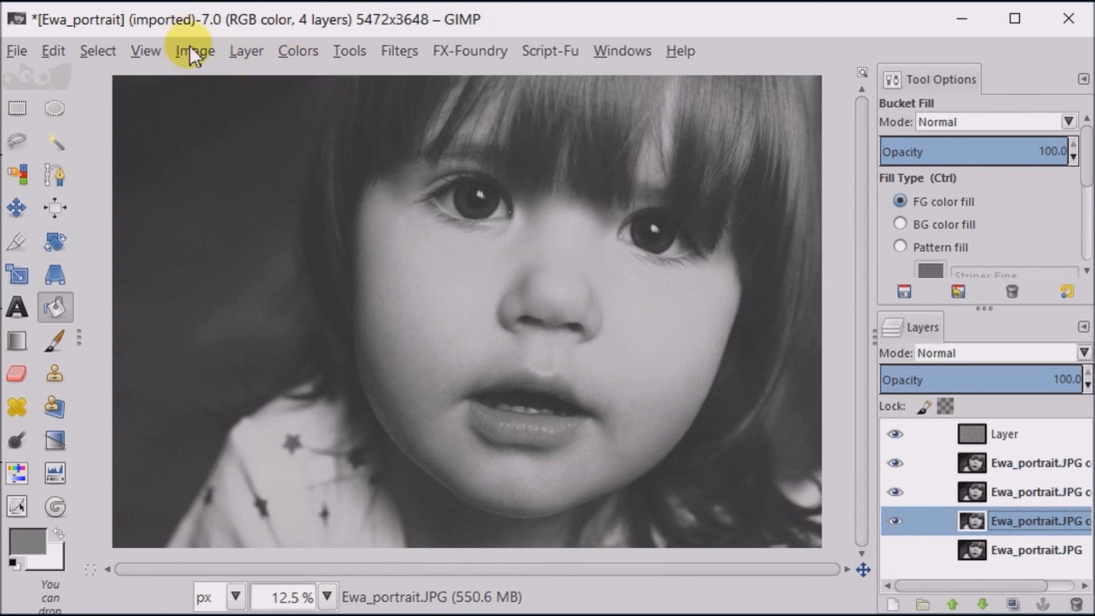
pyautogui.click(194, 67)
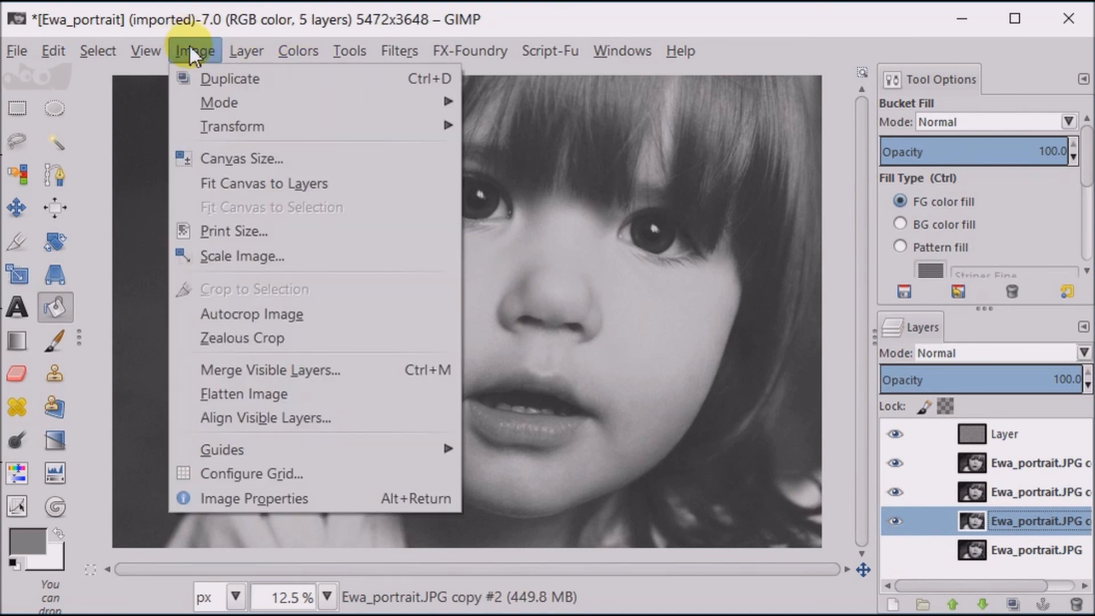
pyautogui.moveTo(350, 374)
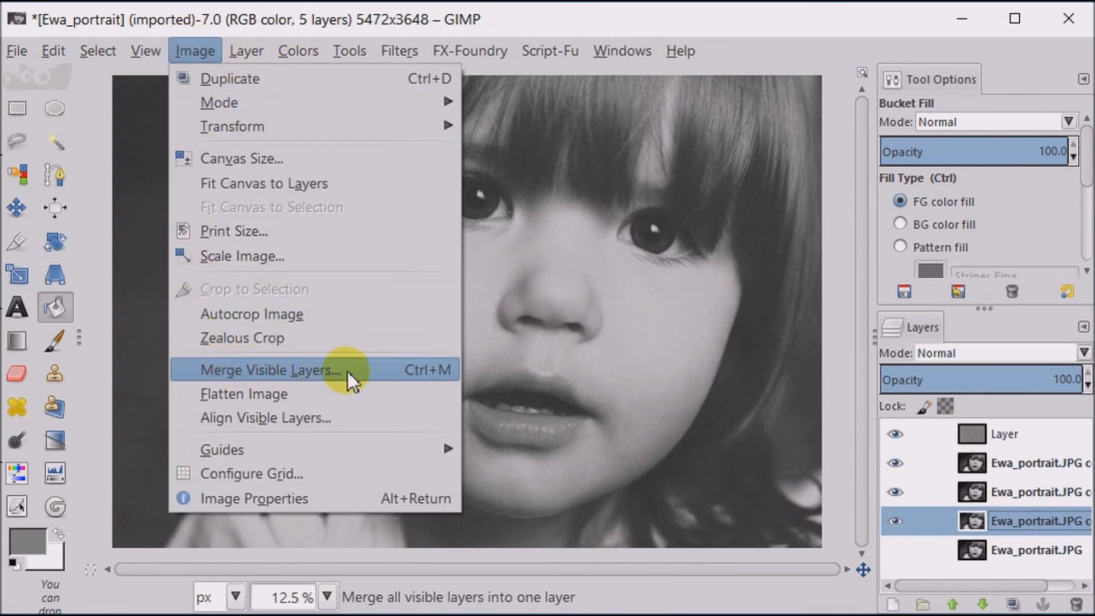
pyautogui.click(270, 370)
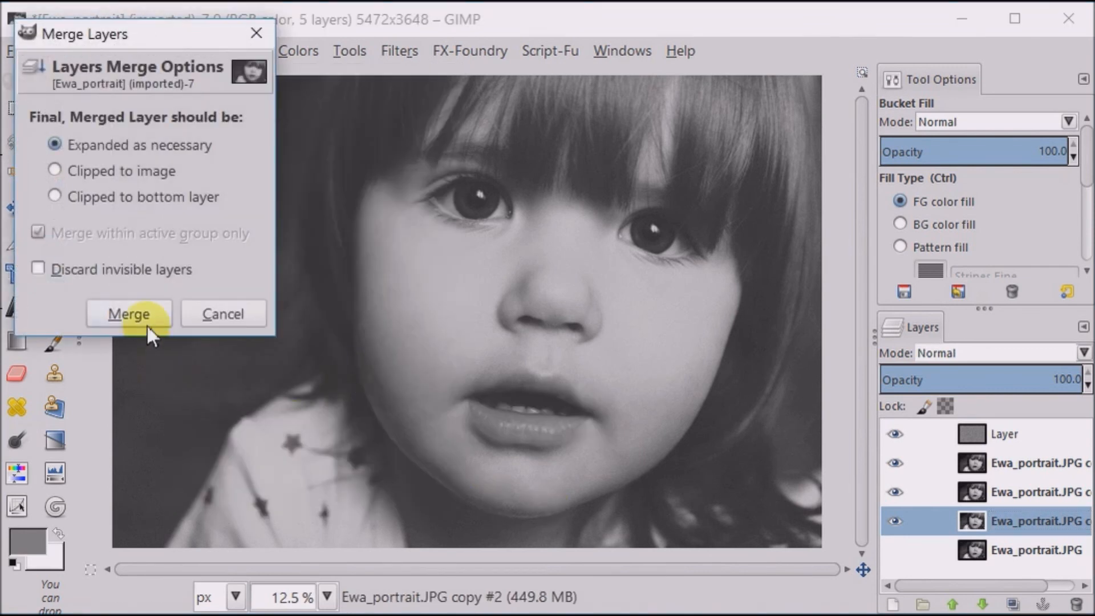
pyautogui.click(129, 314)
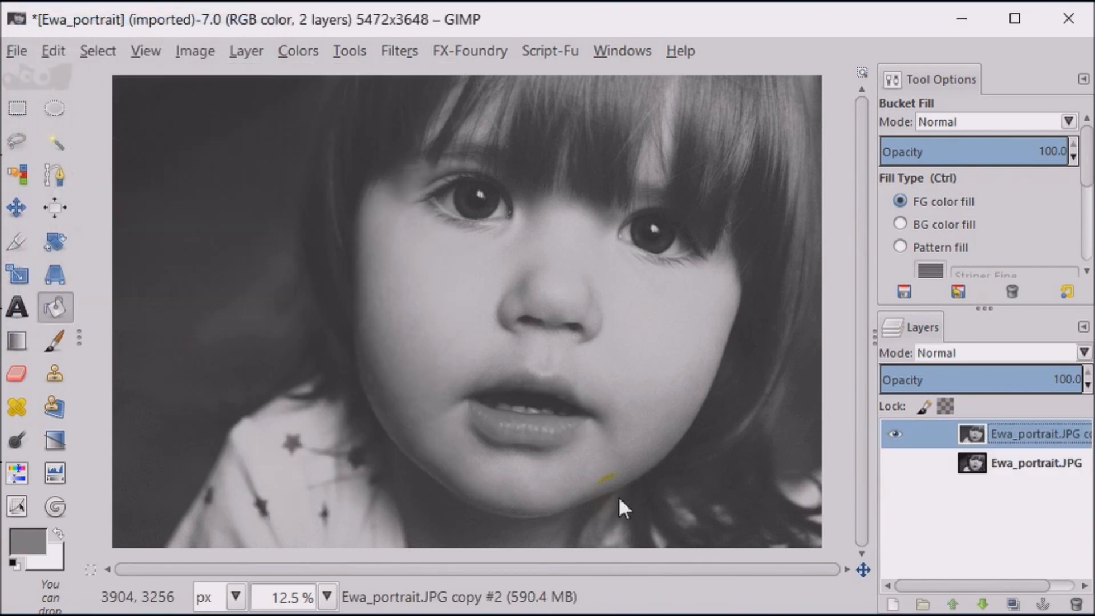
# Toggle the merged layer on and off to compare before and after
pyautogui.click(894, 434)
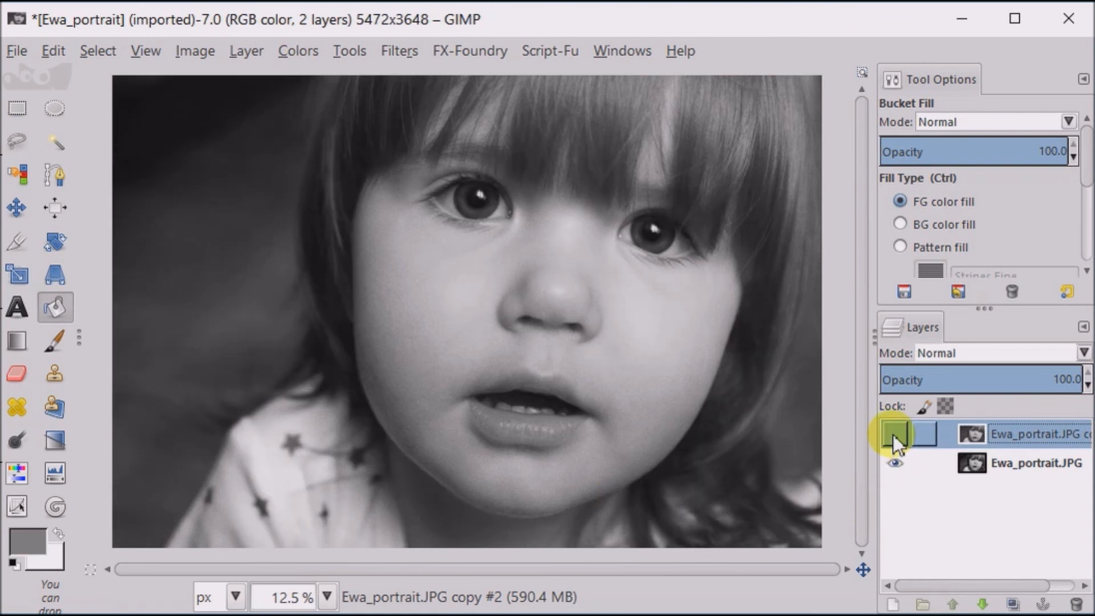
pyautogui.click(895, 435)
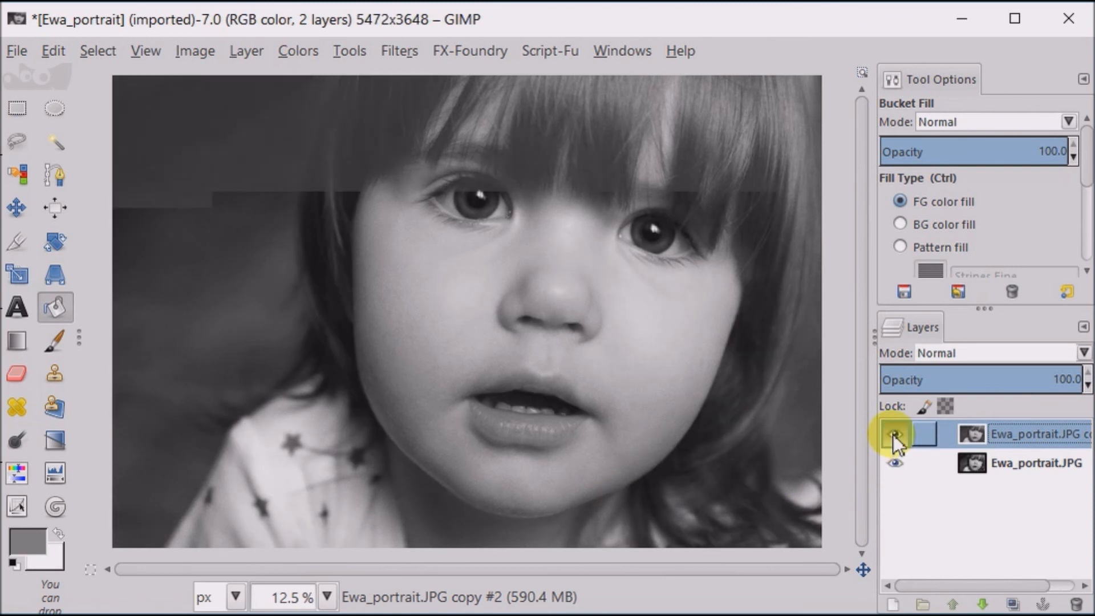
pyautogui.click(892, 434)
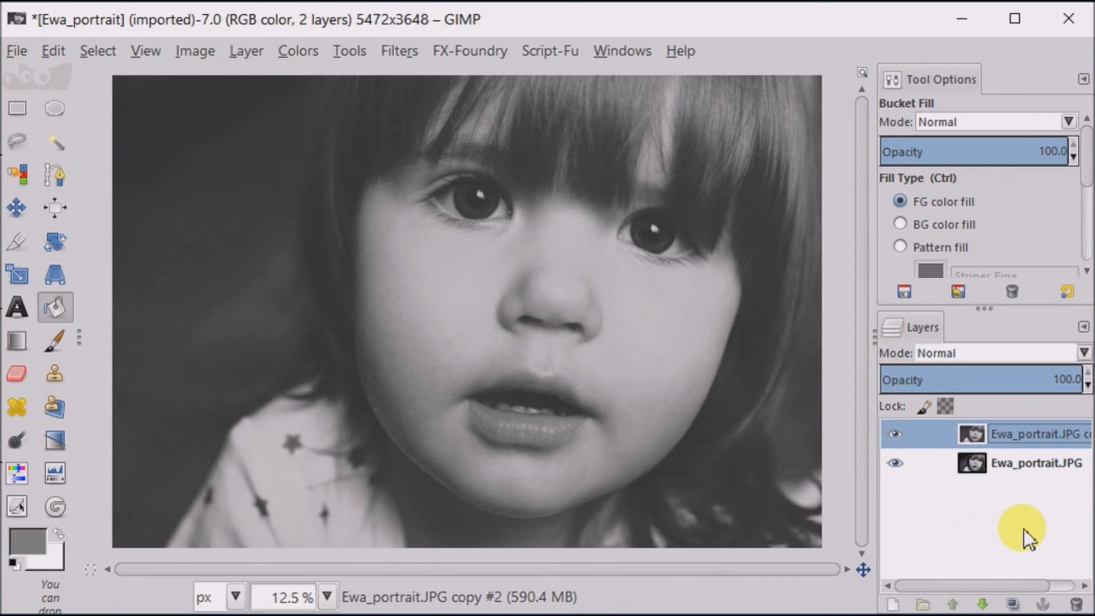
pyautogui.click(195, 50)
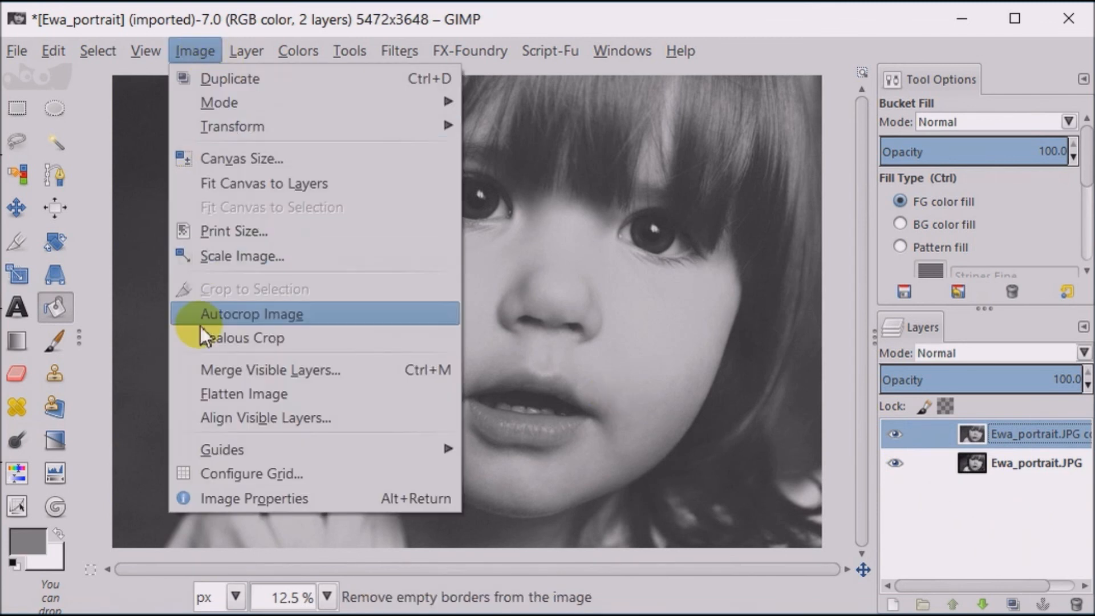